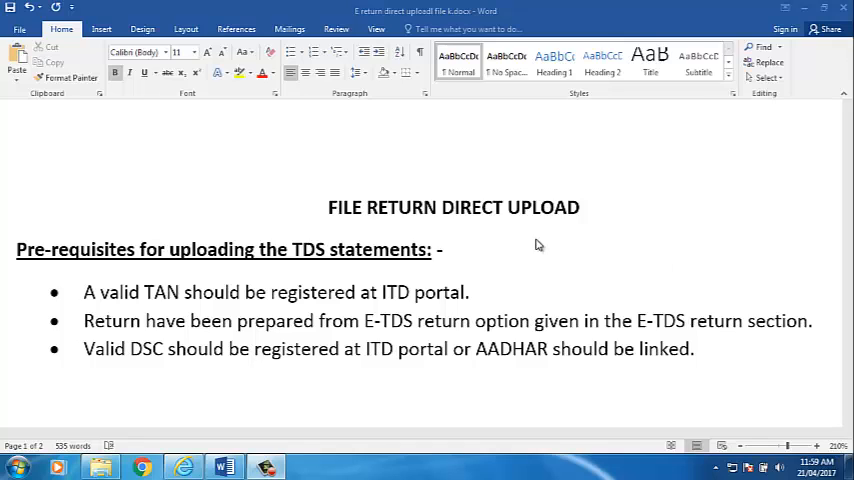
{"action": "mouse_move", "coordinate": [148, 256]}
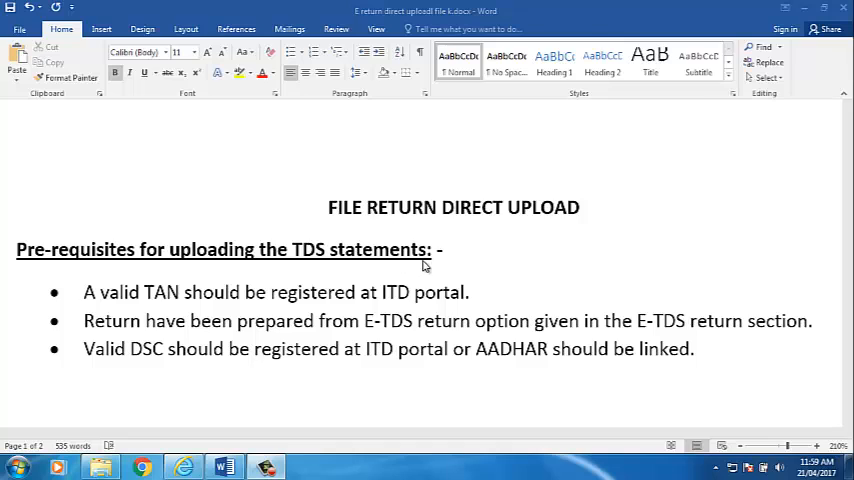
{"action": "mouse_move", "coordinate": [140, 286]}
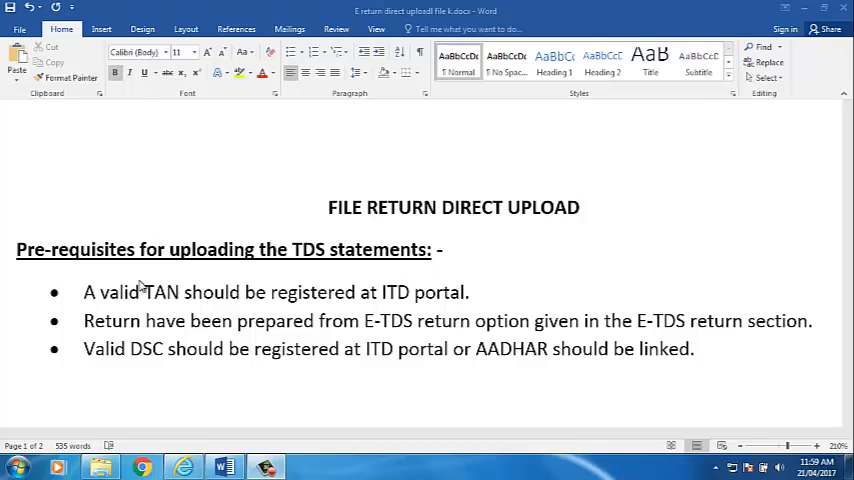
{"action": "mouse_move", "coordinate": [306, 306]}
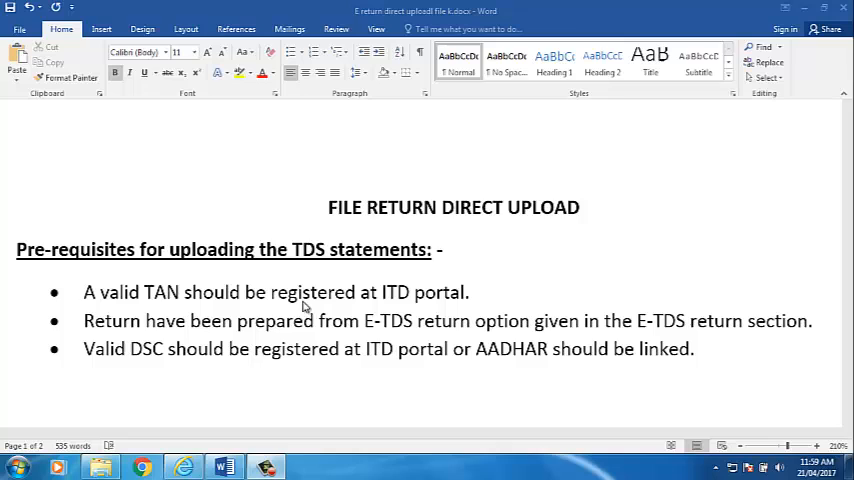
{"action": "mouse_move", "coordinate": [492, 304]}
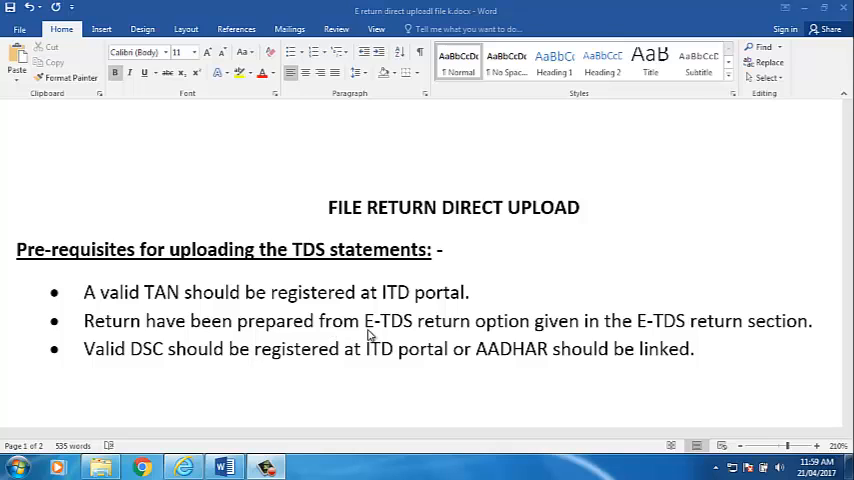
{"action": "mouse_move", "coordinate": [596, 328]}
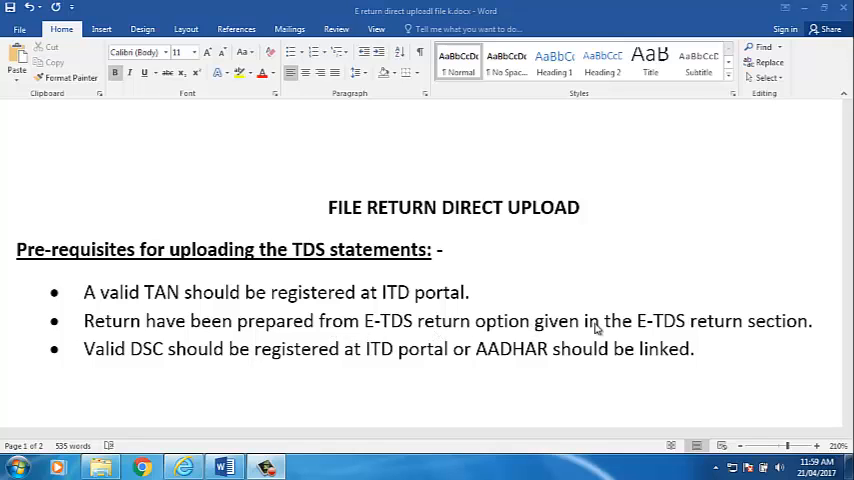
{"action": "mouse_move", "coordinate": [794, 336]}
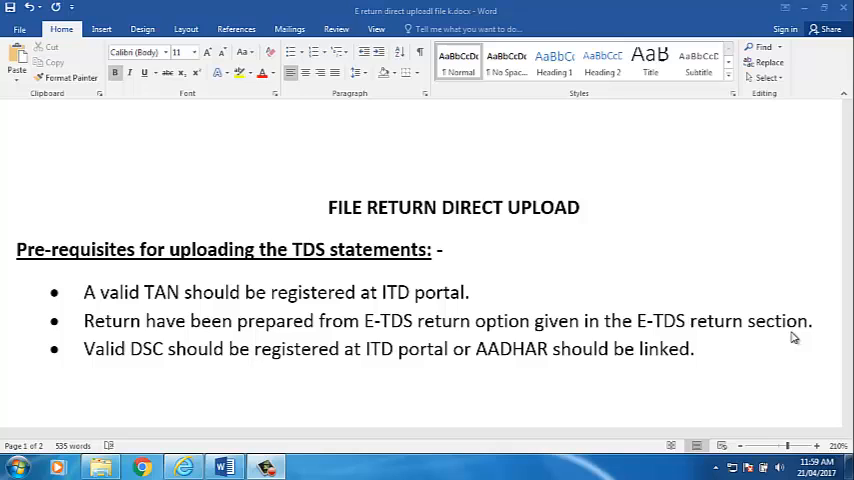
{"action": "mouse_move", "coordinate": [132, 380]}
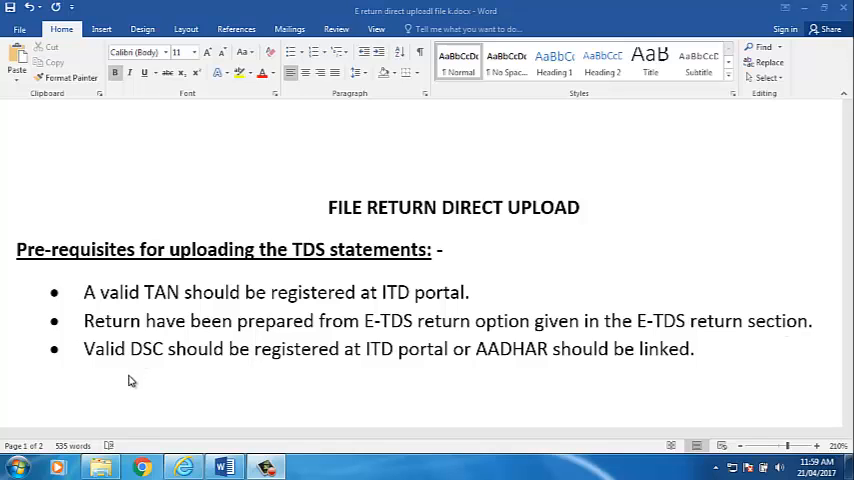
{"action": "mouse_move", "coordinate": [308, 372]}
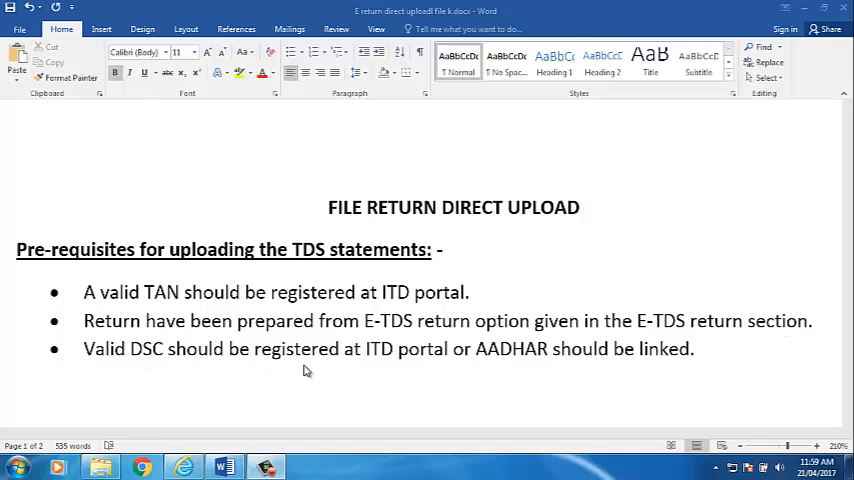
{"action": "mouse_move", "coordinate": [436, 356]}
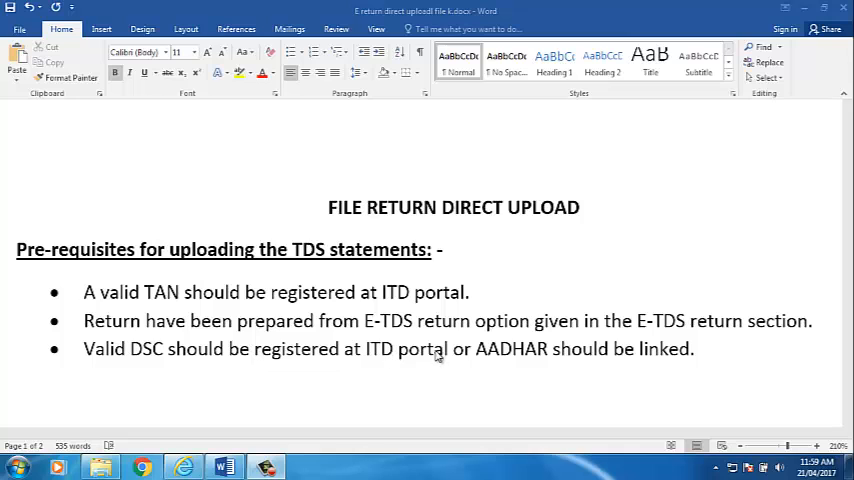
{"action": "mouse_move", "coordinate": [644, 362]}
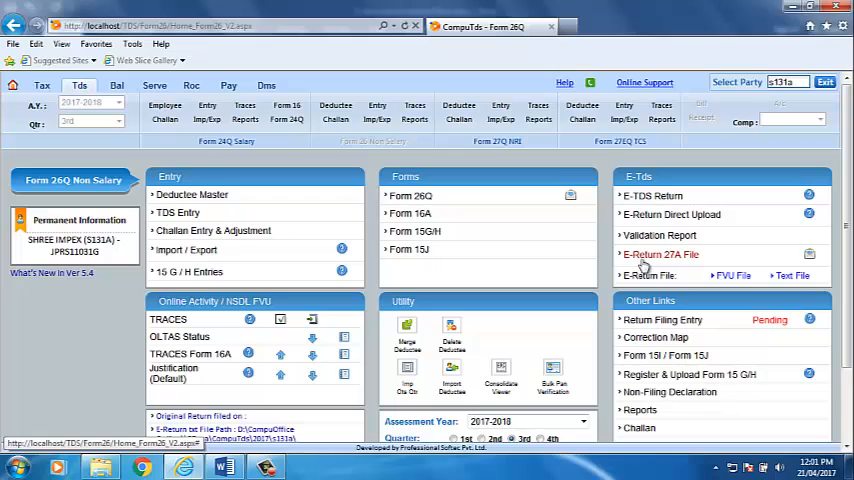
{"action": "mouse_move", "coordinate": [672, 214]}
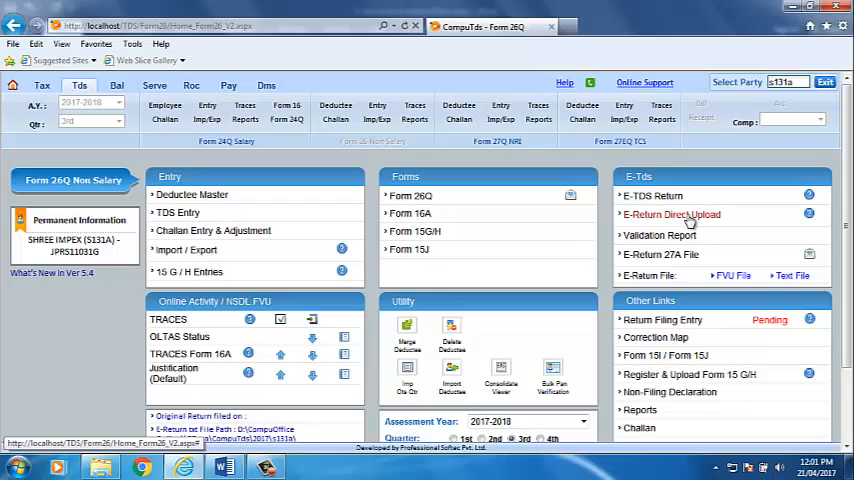
Launch E-Return Direct Upload under E-Tds on the Form 26Q dashboard
{"action": "left_click", "coordinate": [672, 214]}
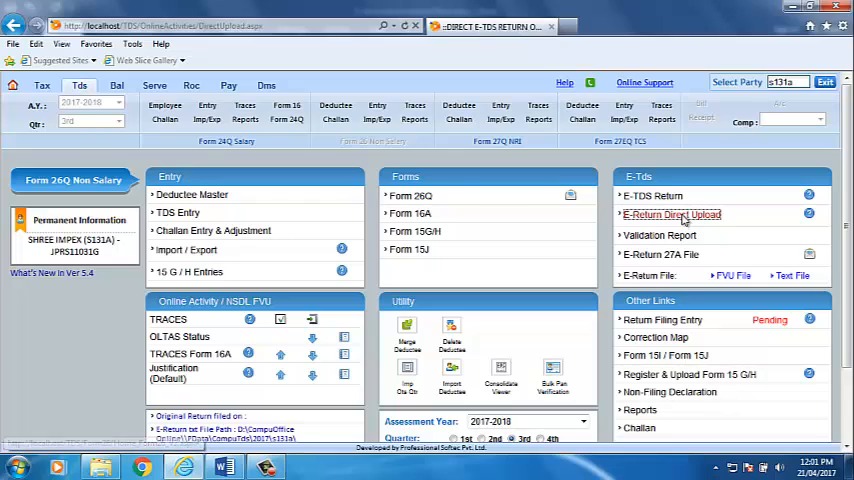
Load the Direct e-TDS Return Online Upload page with TAN, login and approval details
{"action": "left_click", "coordinate": [672, 214]}
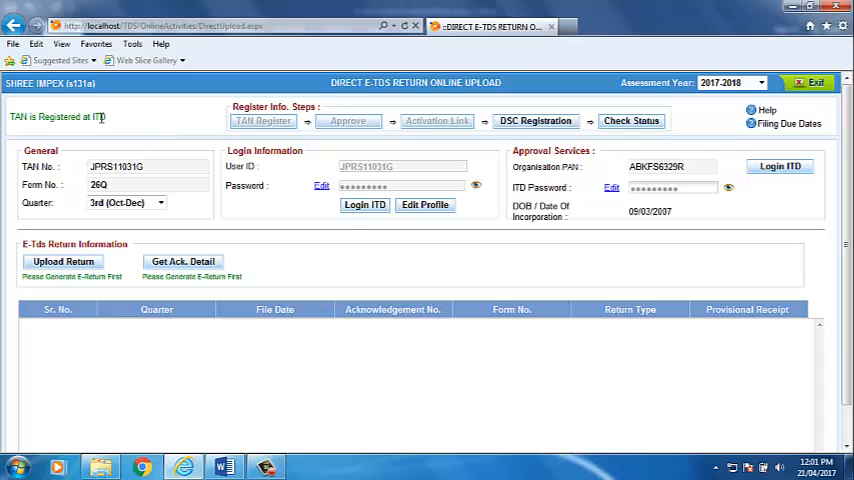
{"action": "double_click", "coordinate": [98, 116]}
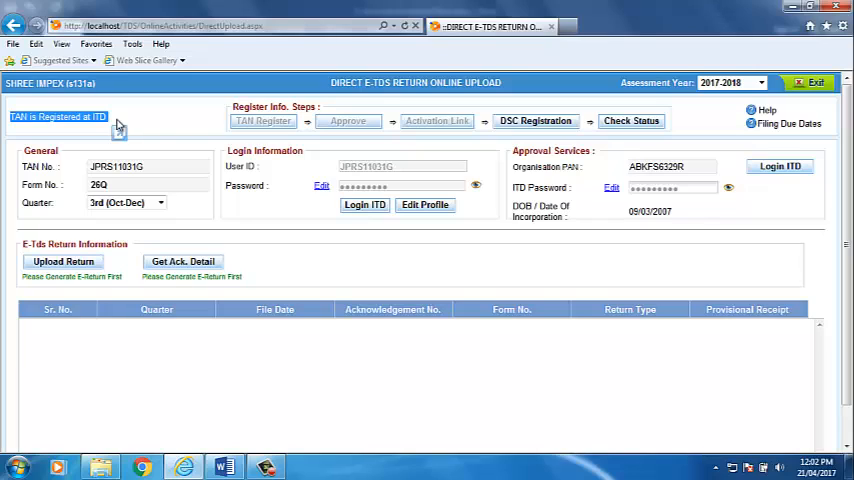
{"action": "mouse_move", "coordinate": [284, 170]}
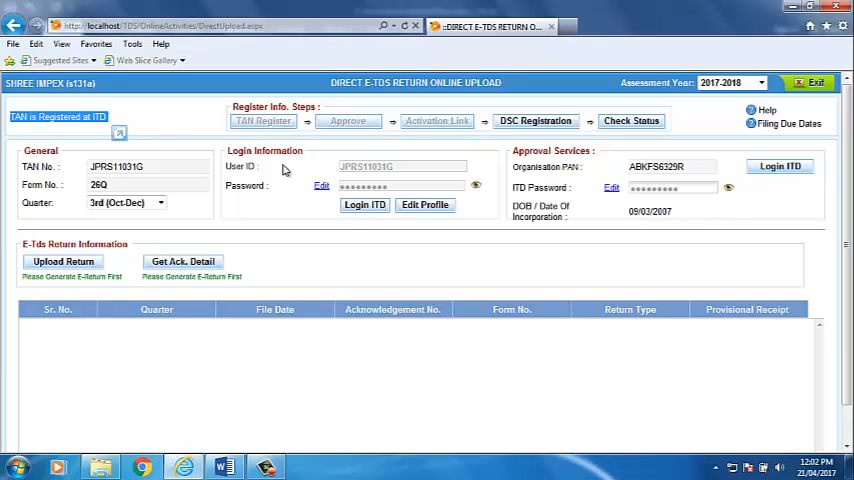
{"action": "mouse_move", "coordinate": [398, 142]}
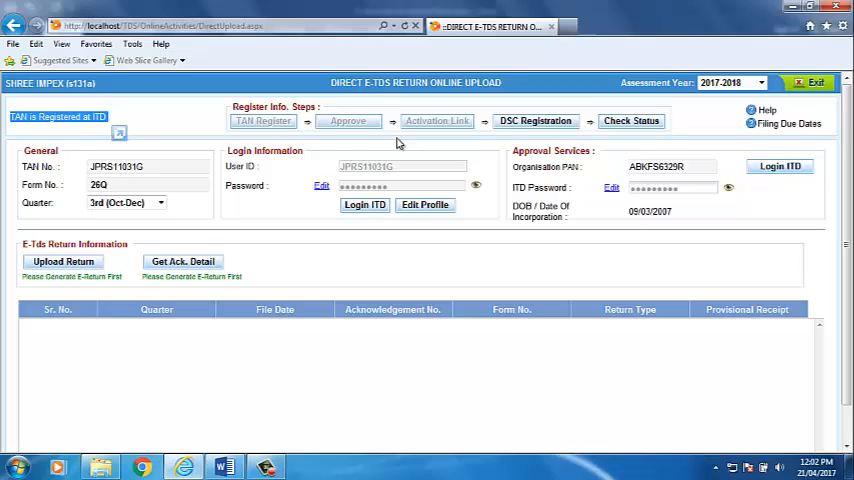
{"action": "mouse_move", "coordinate": [64, 268]}
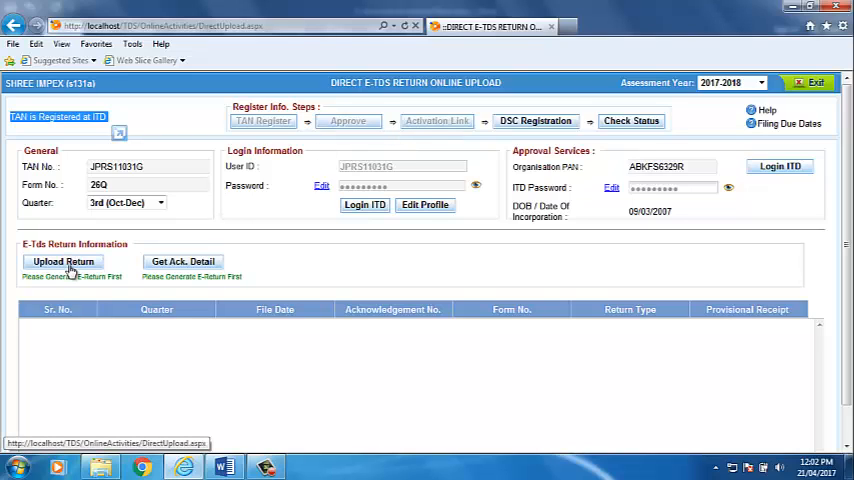
Start Upload Return and confirm uploading the generated FVU file
{"action": "left_click", "coordinate": [64, 260]}
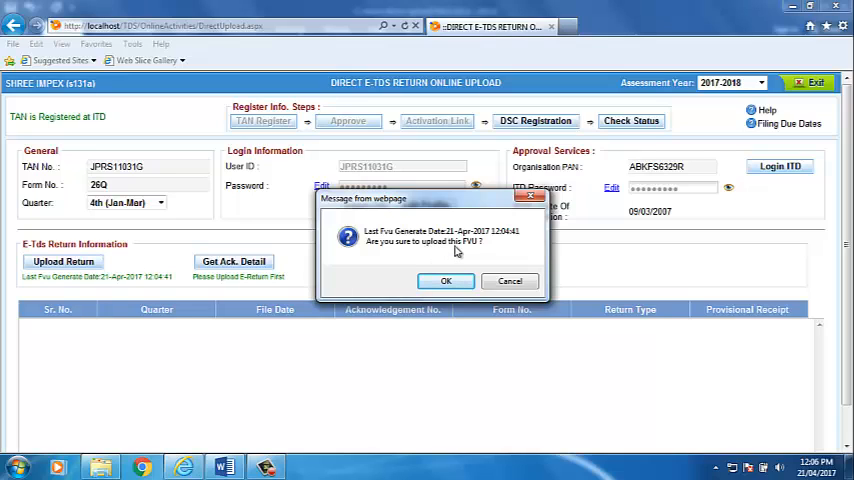
{"action": "mouse_move", "coordinate": [430, 258]}
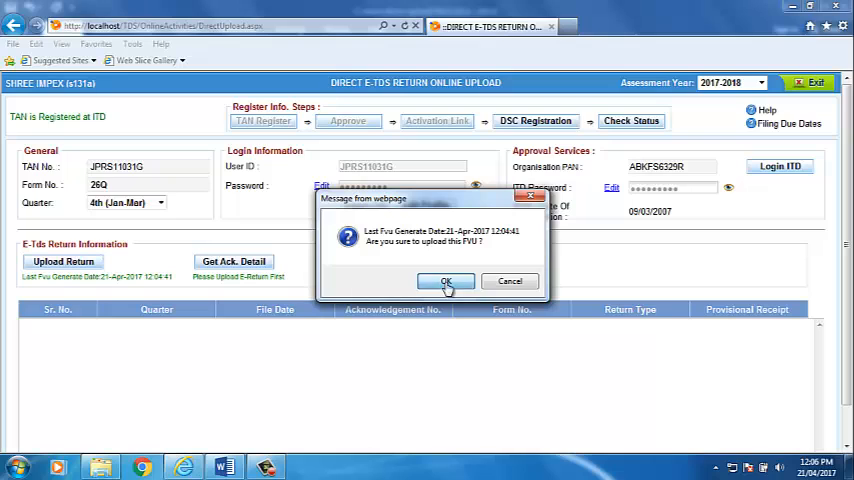
{"action": "left_click", "coordinate": [446, 280]}
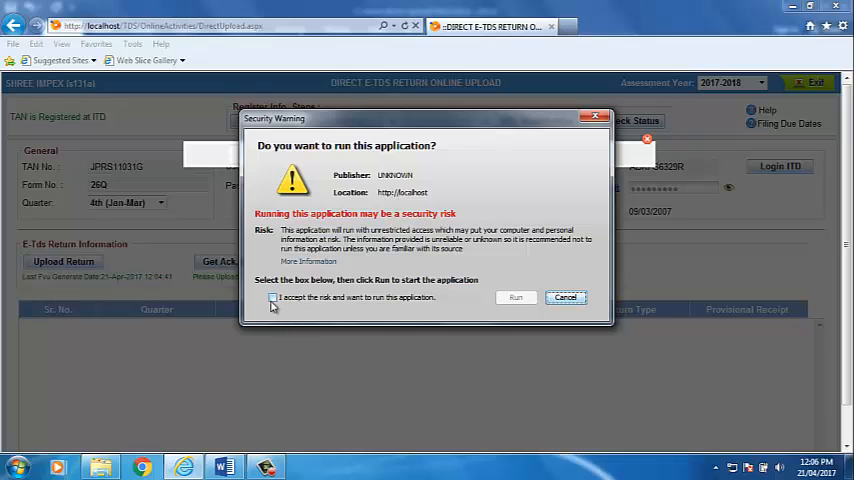
Accept the security-warning risk and let the signing application run
{"action": "left_click", "coordinate": [272, 298]}
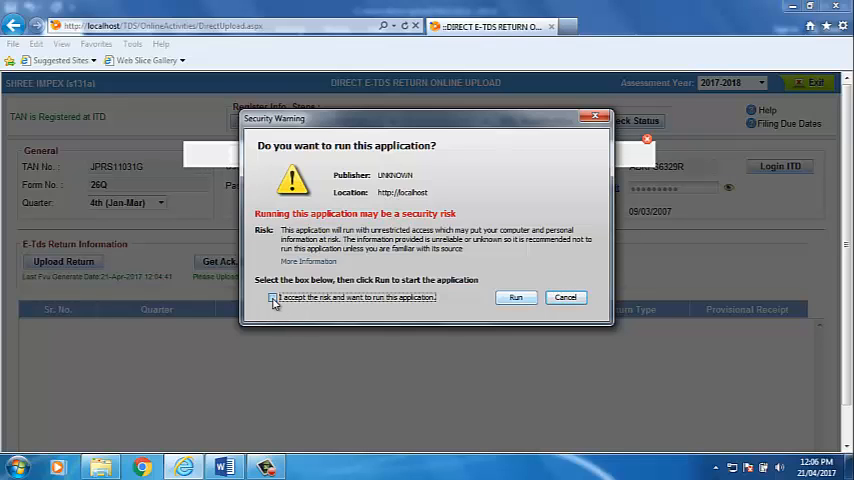
{"action": "left_click", "coordinate": [272, 298]}
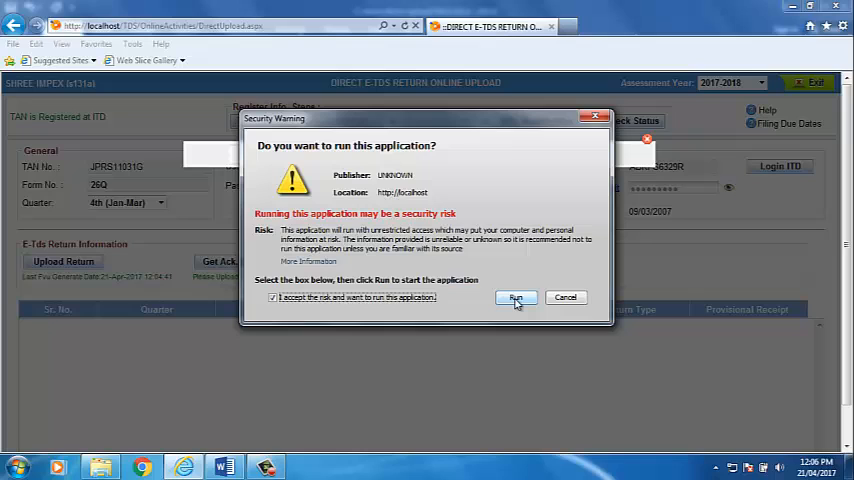
{"action": "left_click", "coordinate": [516, 296]}
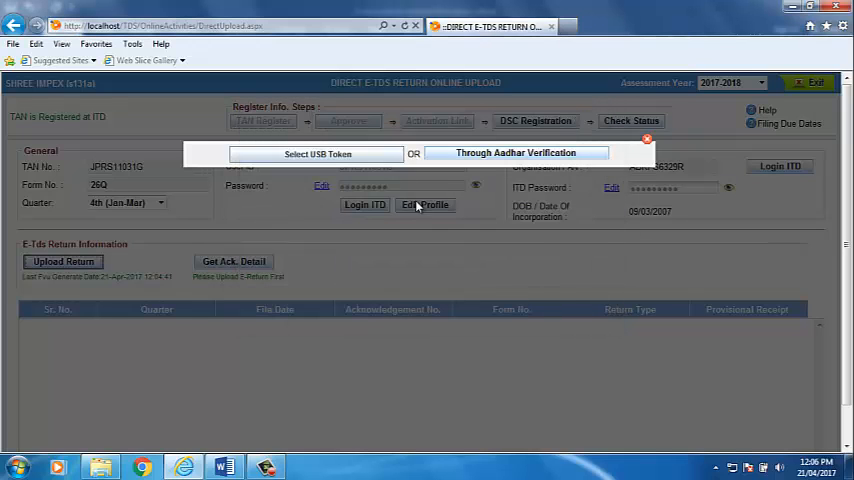
{"action": "mouse_move", "coordinate": [432, 288]}
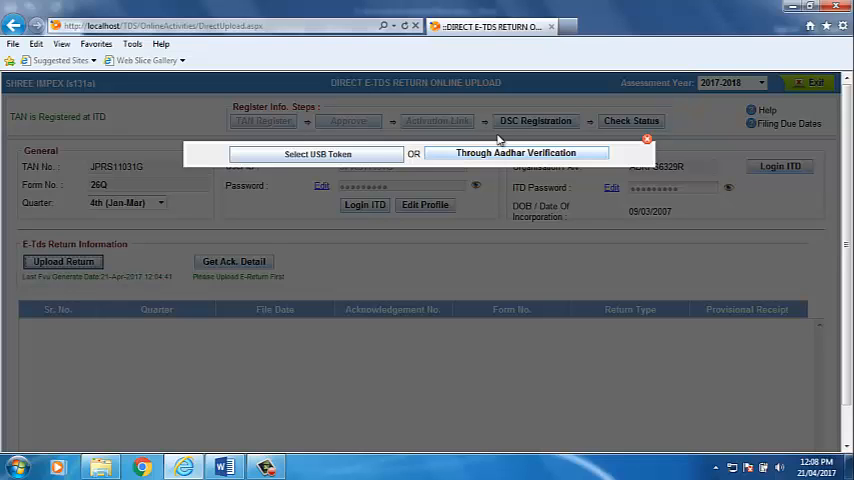
{"action": "mouse_move", "coordinate": [504, 156]}
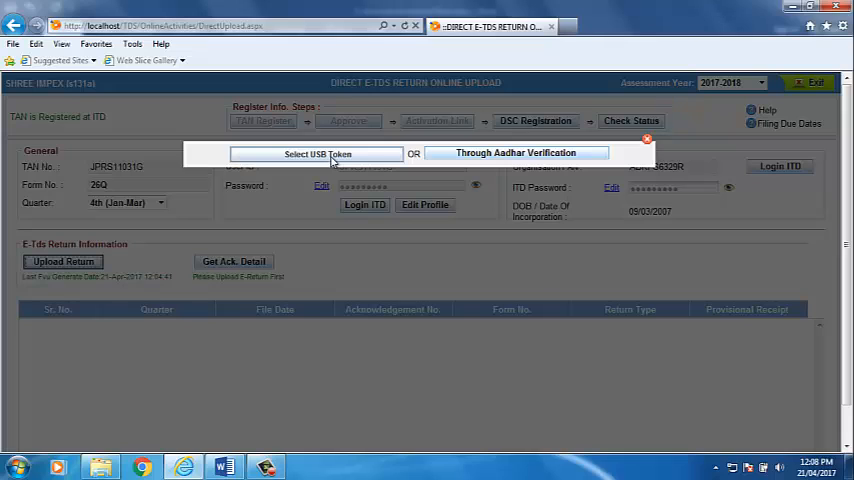
Select the USB token's digital certificate and submit the user PIN for verification
{"action": "left_click", "coordinate": [316, 152]}
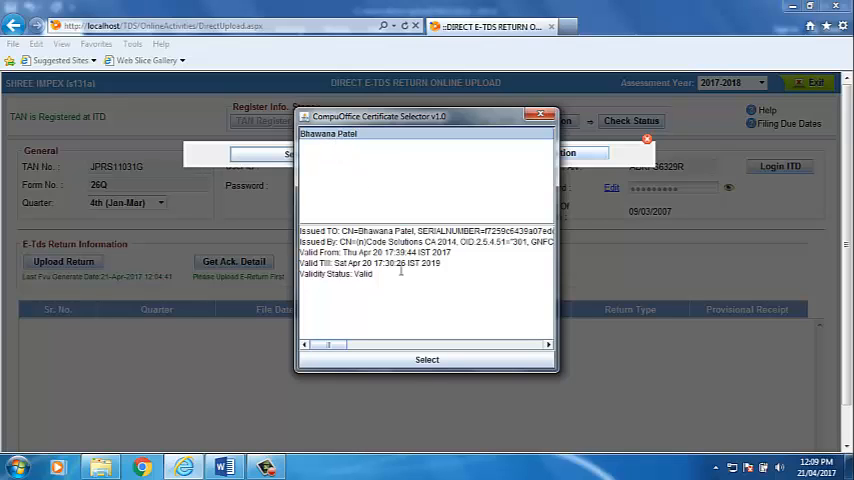
{"action": "left_click", "coordinate": [428, 360]}
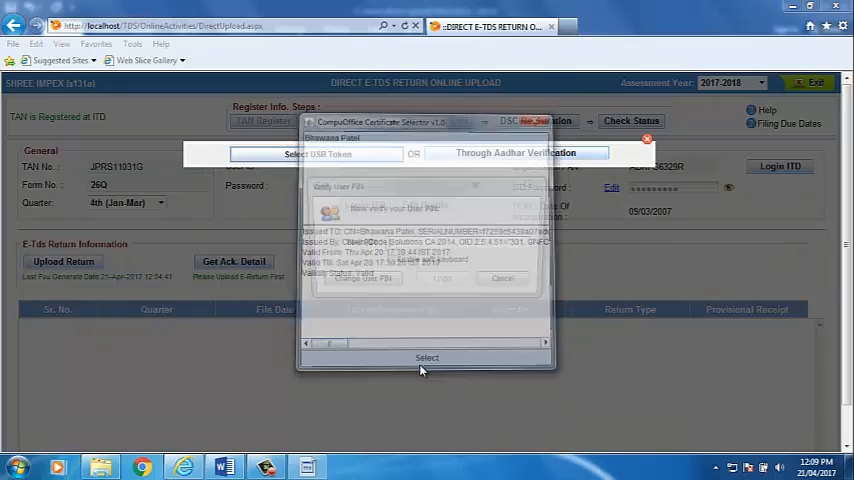
{"action": "left_click", "coordinate": [428, 356]}
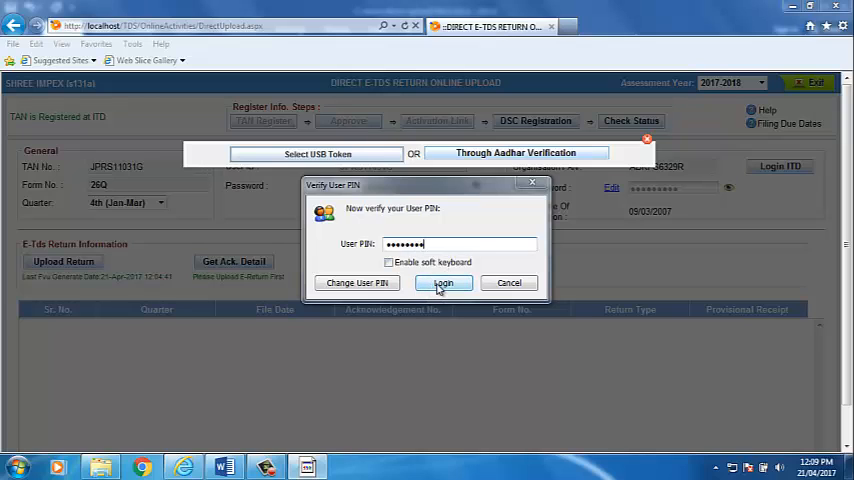
{"action": "left_click", "coordinate": [444, 282]}
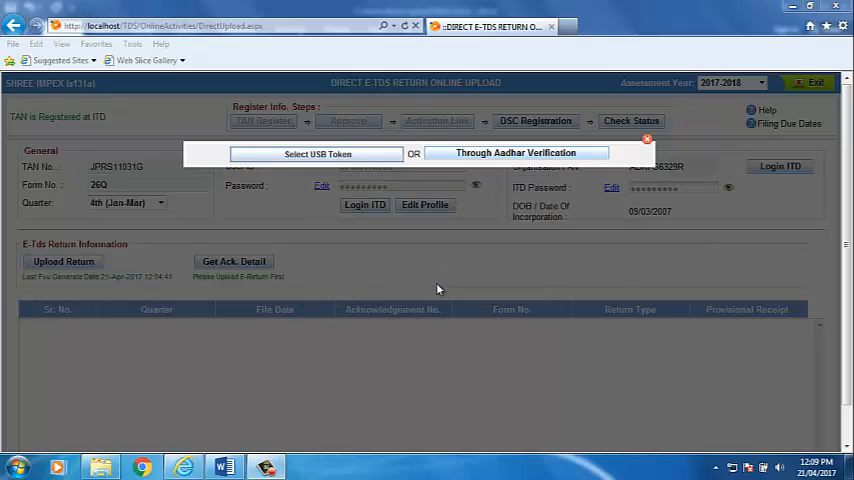
Generate the signature file from the USB token and acknowledge its successful creation
{"action": "left_click", "coordinate": [318, 152]}
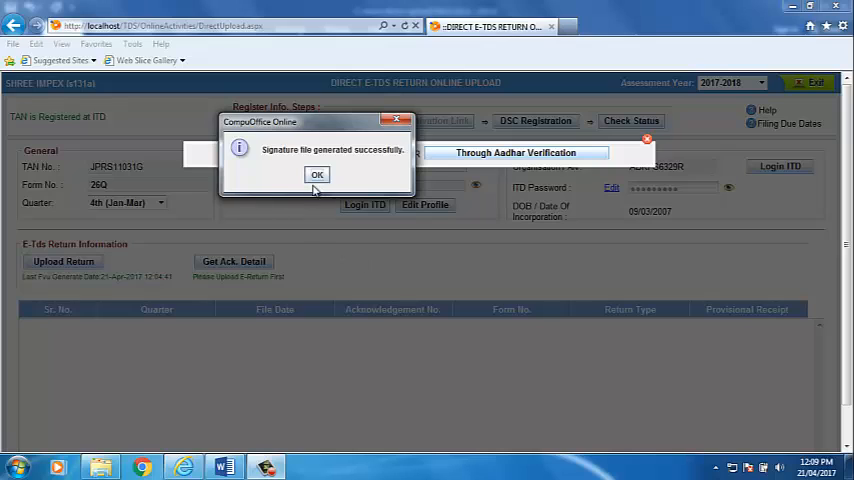
{"action": "mouse_move", "coordinate": [338, 160]}
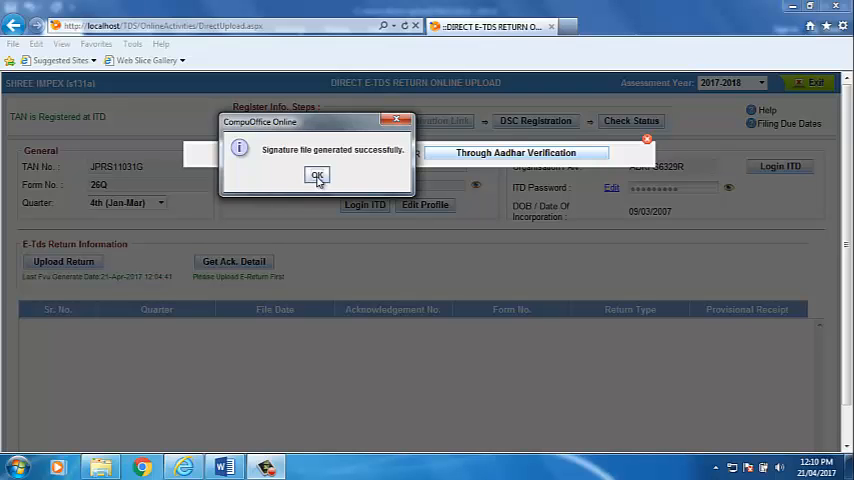
{"action": "left_click", "coordinate": [316, 176]}
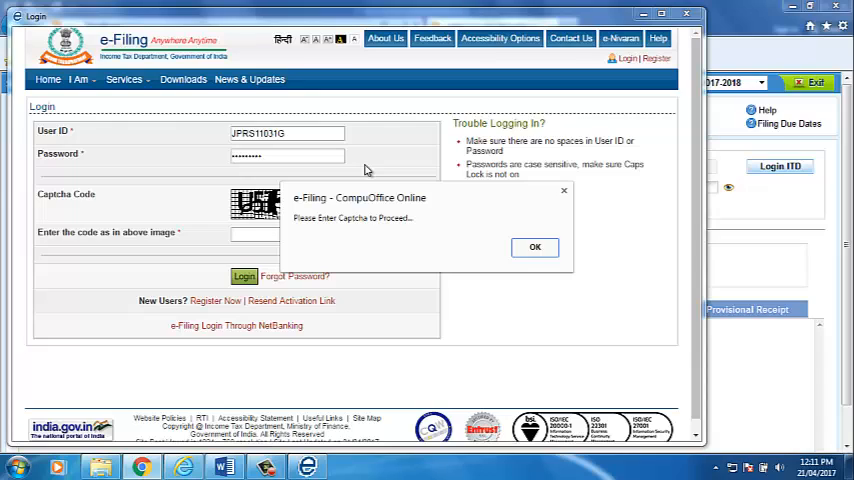
{"action": "mouse_move", "coordinate": [416, 228]}
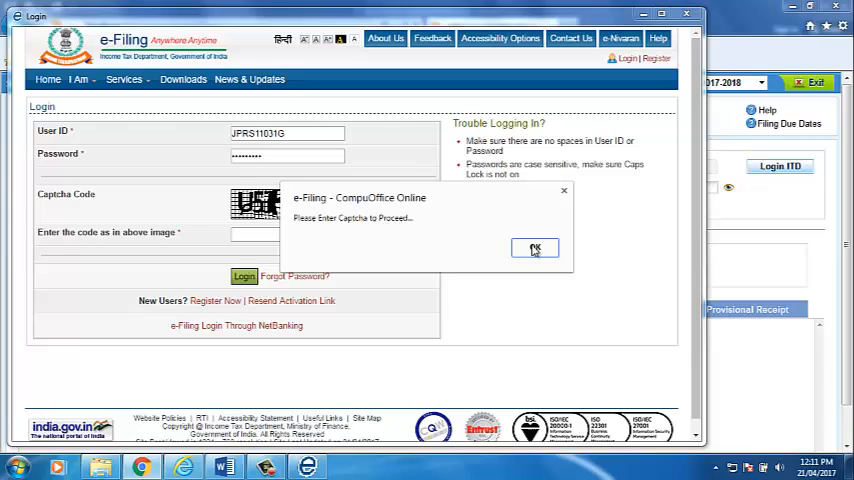
Enter captcha 'USJHAR' and log in to reach the Upload TDS form
{"action": "left_click", "coordinate": [536, 248]}
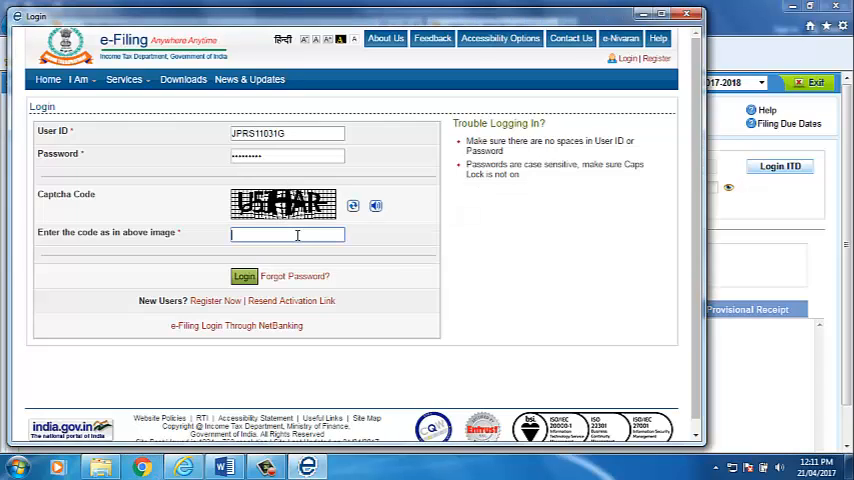
{"action": "type", "text": "USJHAR"}
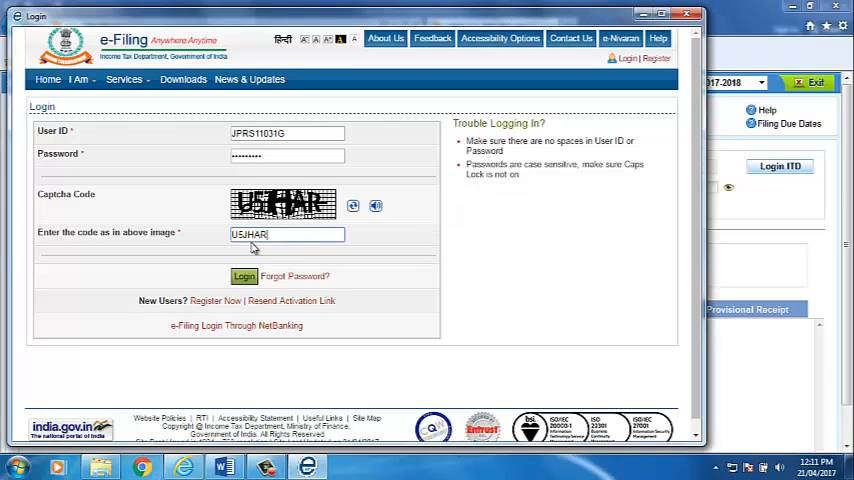
{"action": "left_click", "coordinate": [244, 276]}
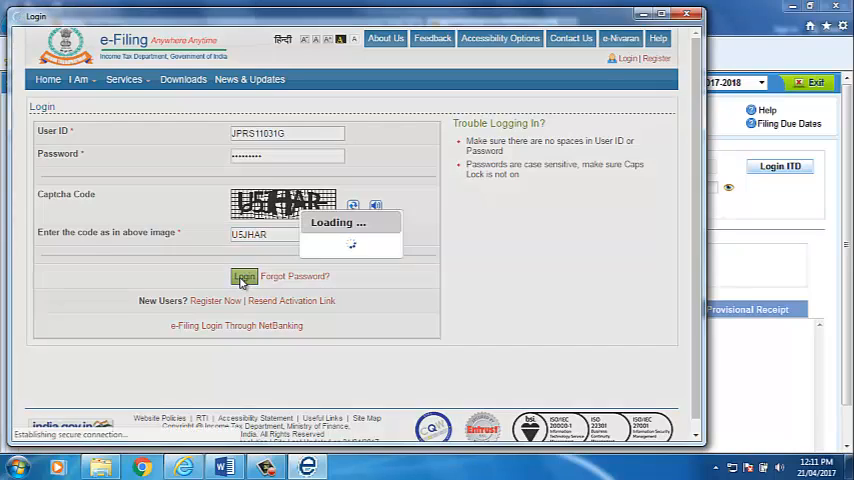
{"action": "left_click", "coordinate": [242, 276]}
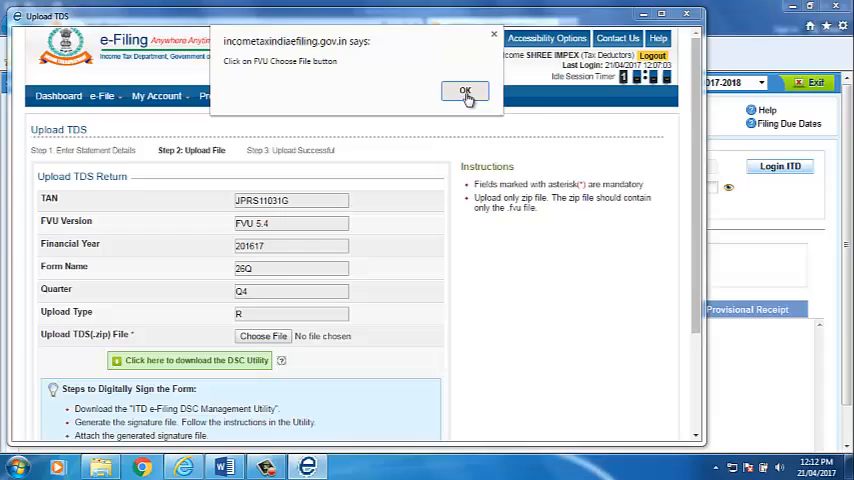
Attach the zipped TDS return file and acknowledge the signature-file reminder
{"action": "left_click", "coordinate": [464, 92]}
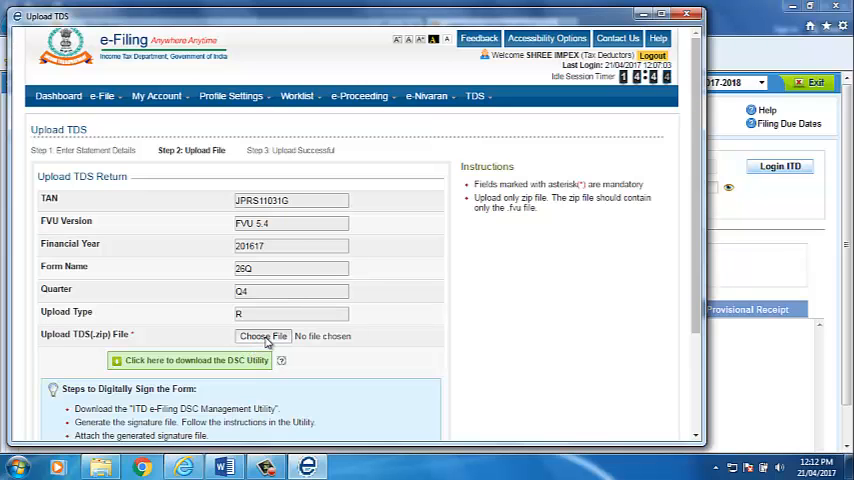
{"action": "left_click", "coordinate": [264, 336]}
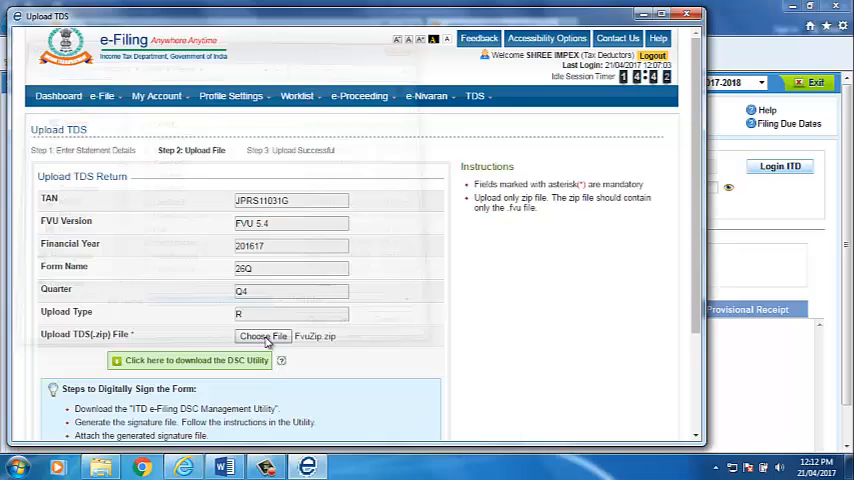
{"action": "left_click", "coordinate": [264, 336]}
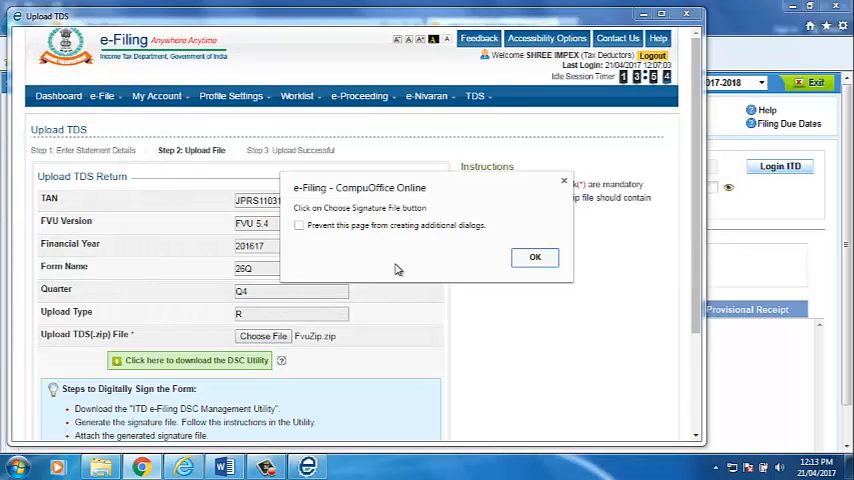
{"action": "mouse_move", "coordinate": [352, 224]}
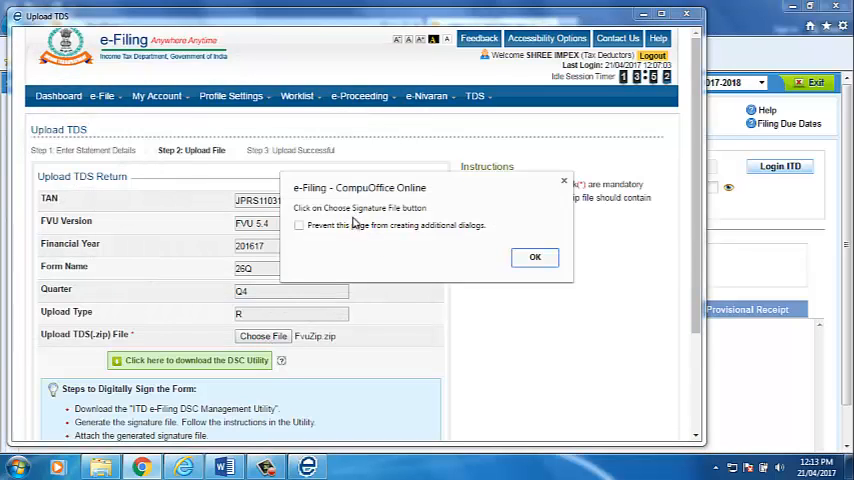
{"action": "mouse_move", "coordinate": [444, 276]}
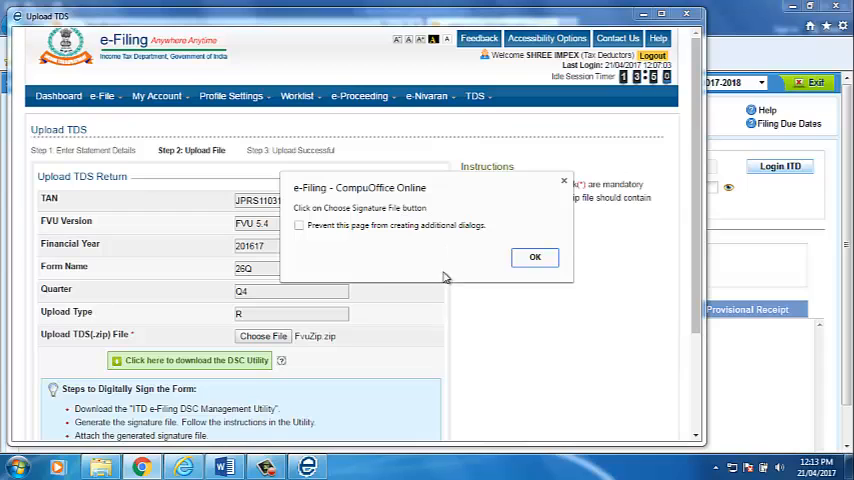
{"action": "mouse_move", "coordinate": [534, 256]}
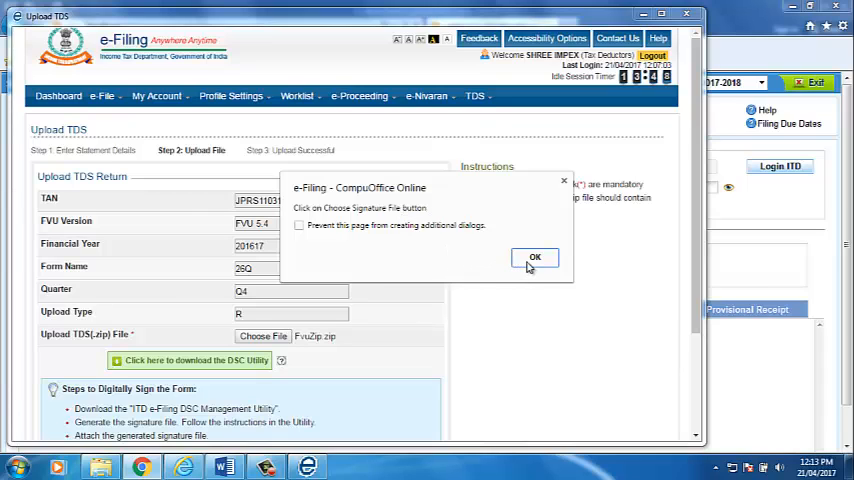
{"action": "left_click", "coordinate": [534, 256]}
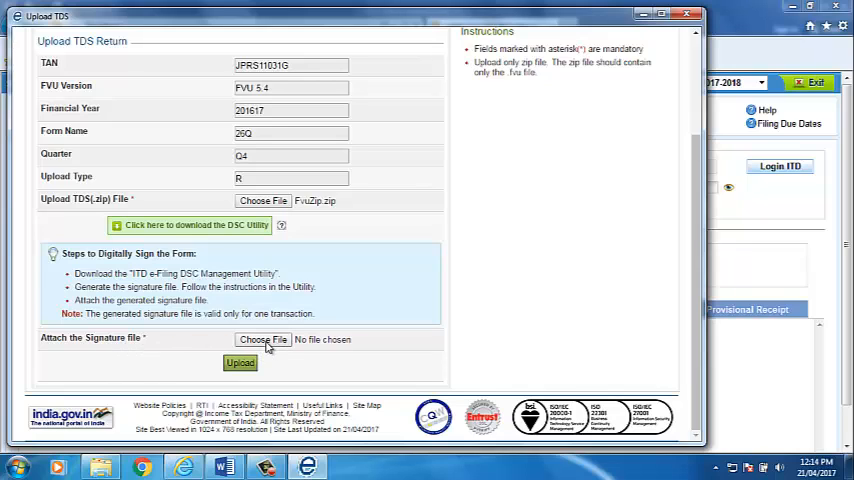
Attach the generated .signature file and upload the TDS return
{"action": "left_click", "coordinate": [264, 340]}
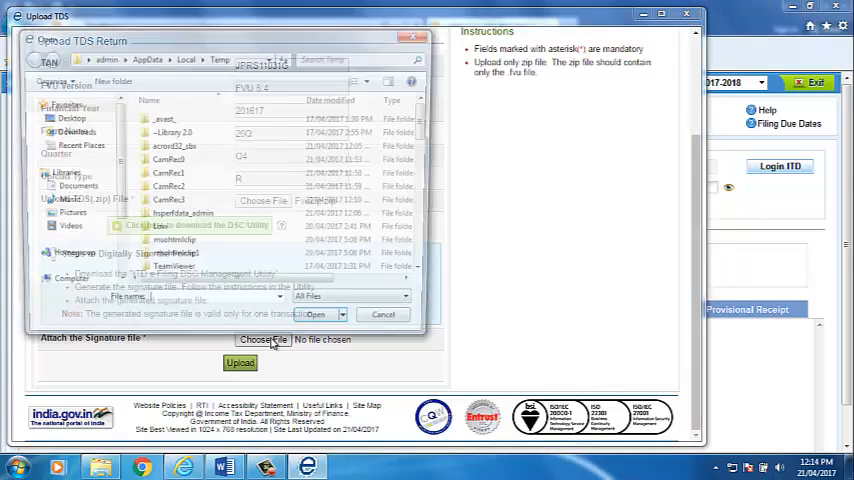
{"action": "left_click", "coordinate": [316, 314]}
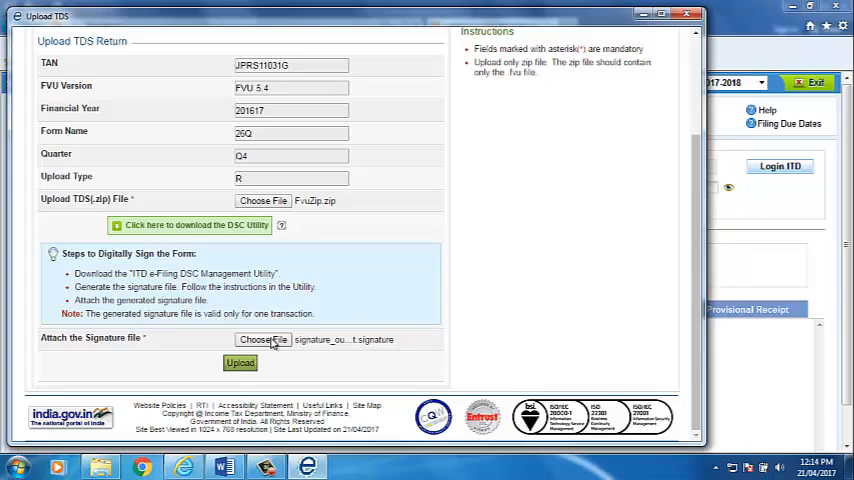
{"action": "left_click", "coordinate": [238, 362]}
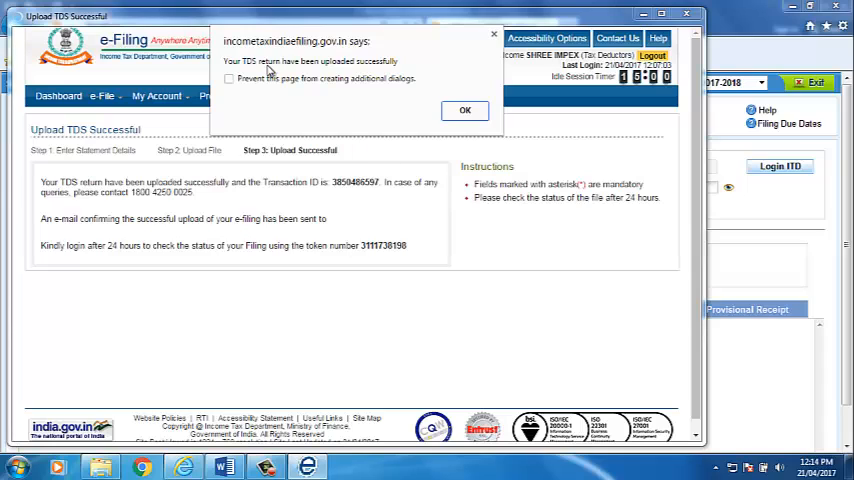
{"action": "mouse_move", "coordinate": [320, 84]}
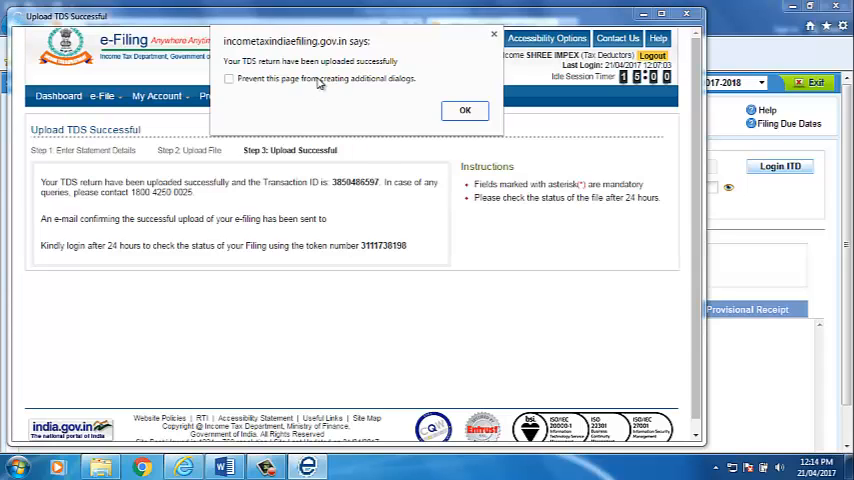
{"action": "mouse_move", "coordinate": [126, 246]}
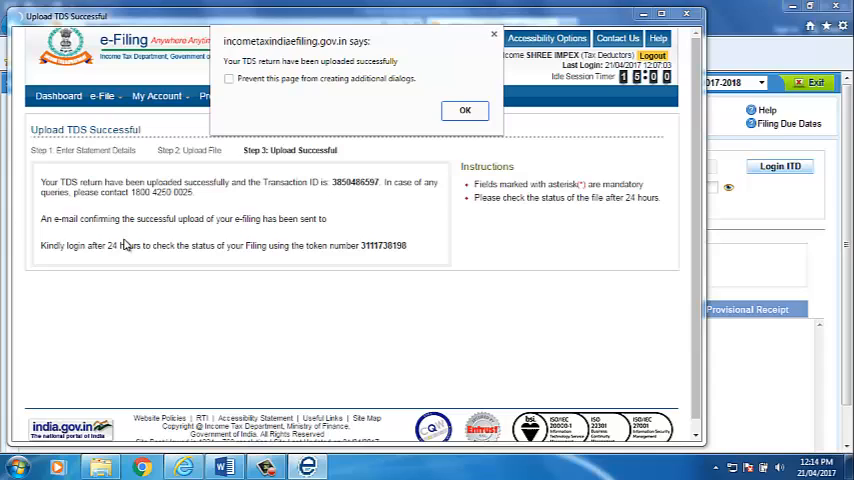
{"action": "mouse_move", "coordinate": [198, 208]}
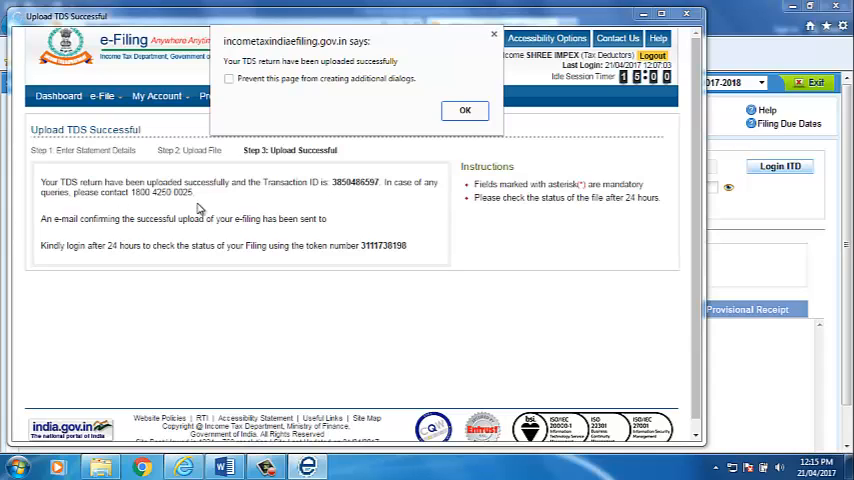
{"action": "mouse_move", "coordinate": [324, 196]}
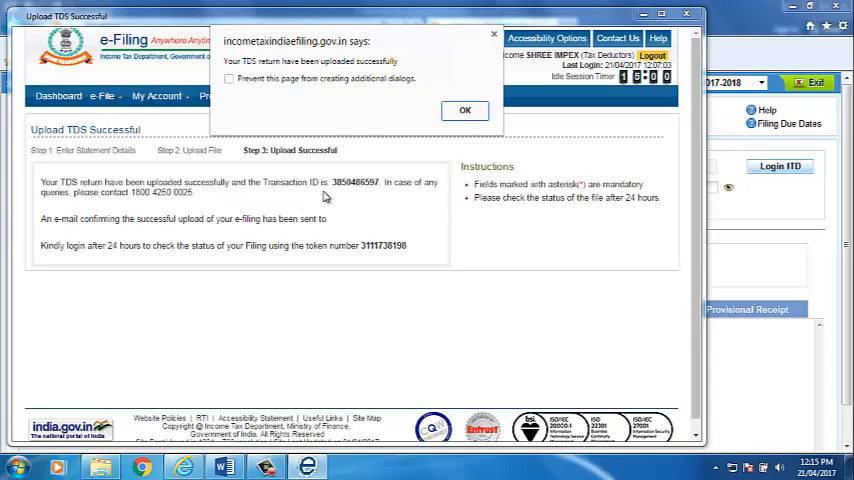
{"action": "mouse_move", "coordinate": [408, 198]}
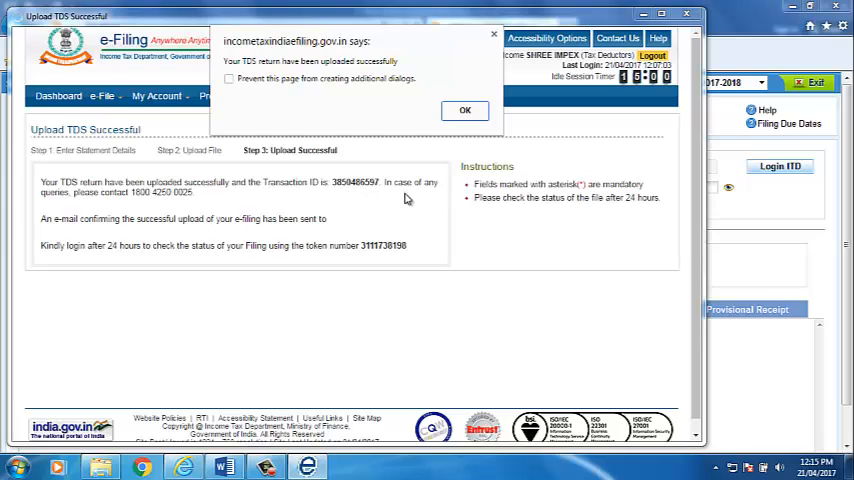
{"action": "mouse_move", "coordinate": [424, 148]}
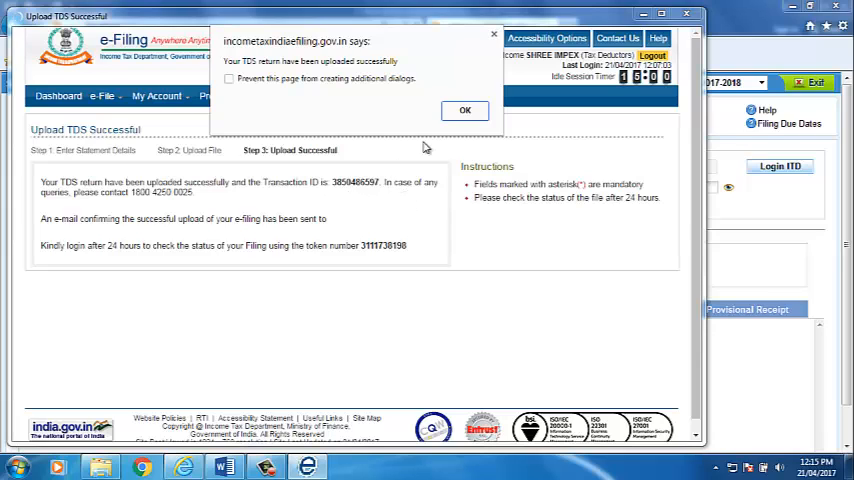
Dismiss the Upload TDS Successful alert showing the transaction ID and token number
{"action": "left_click", "coordinate": [464, 110]}
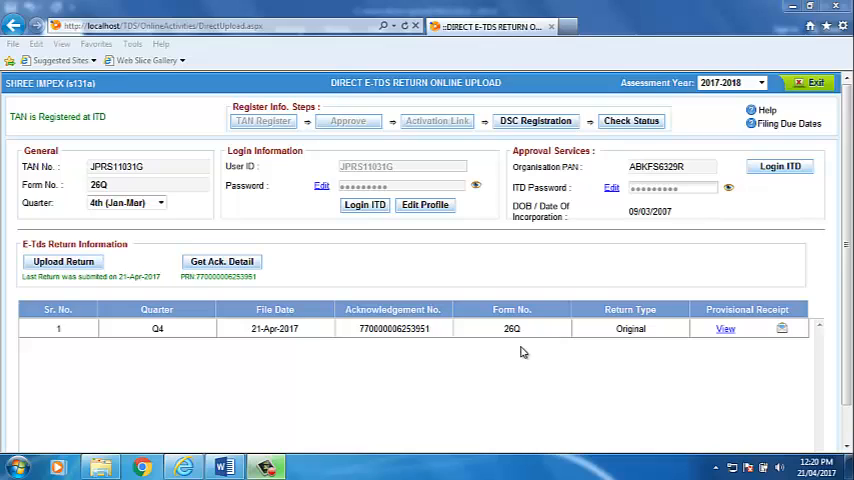
{"action": "mouse_move", "coordinate": [536, 344]}
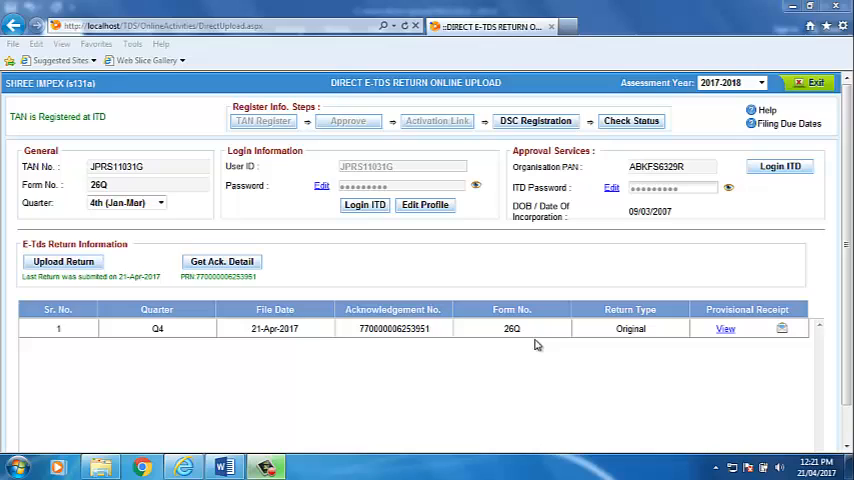
{"action": "mouse_move", "coordinate": [548, 336]}
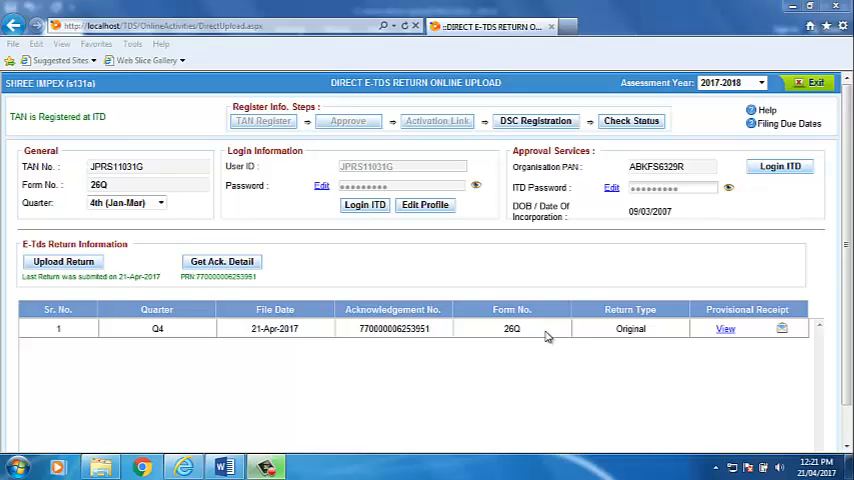
{"action": "mouse_move", "coordinate": [218, 204]}
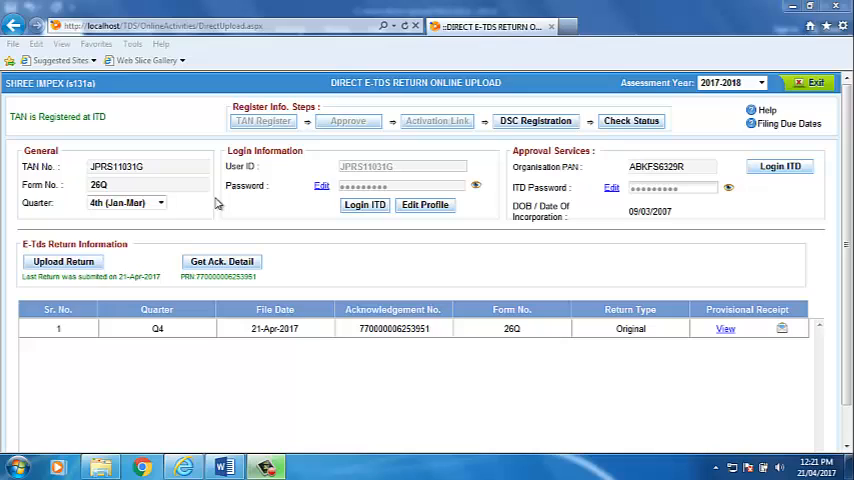